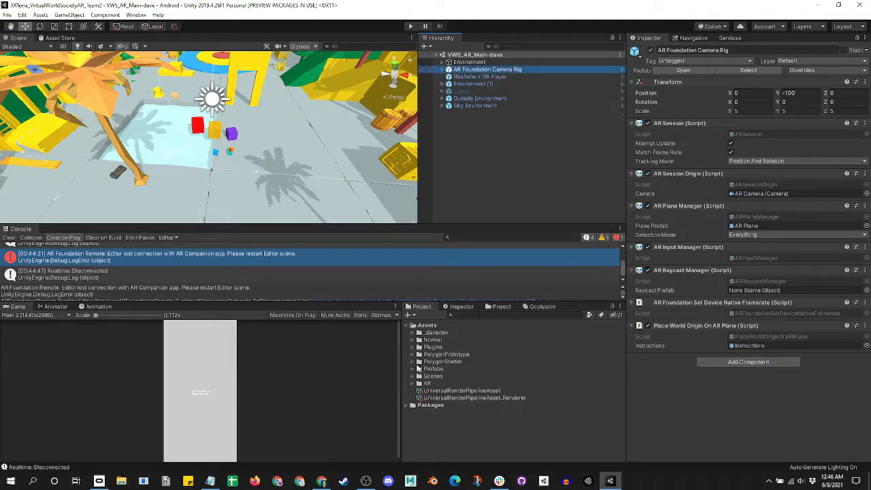
Expand the Assets > Plugins folder to reveal its Android and remote-installer contents
{"action": "left_click", "coordinate": [414, 347]}
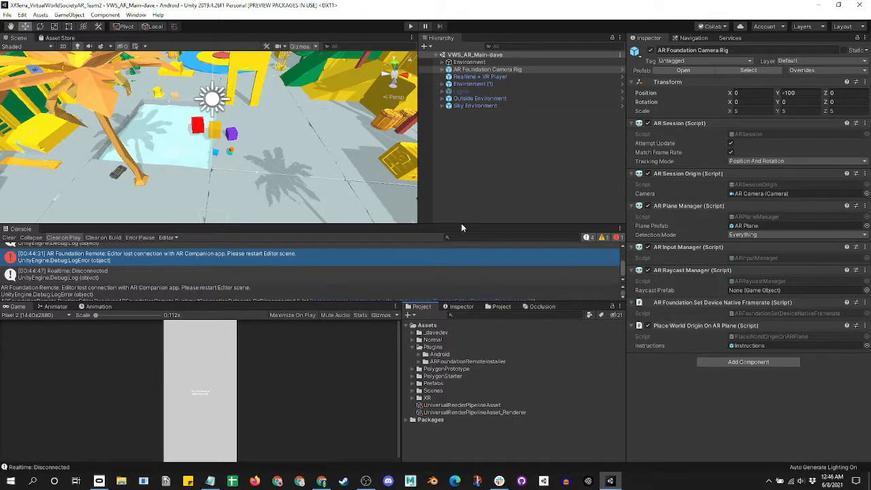